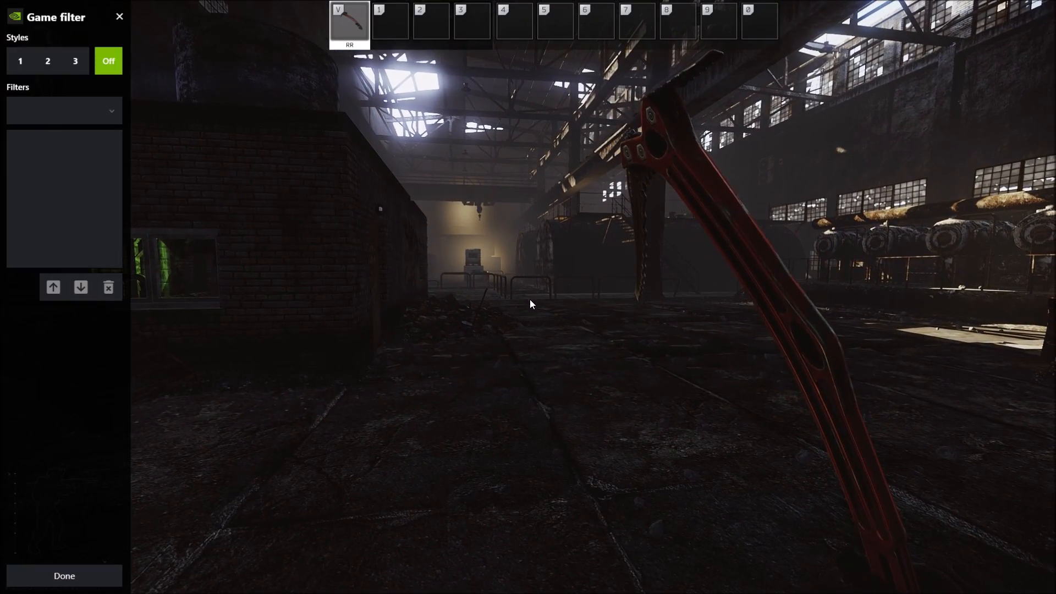
Step: Select Style 1 with its Details, Sharpen and Color filters and return to the game
left_click(20, 61)
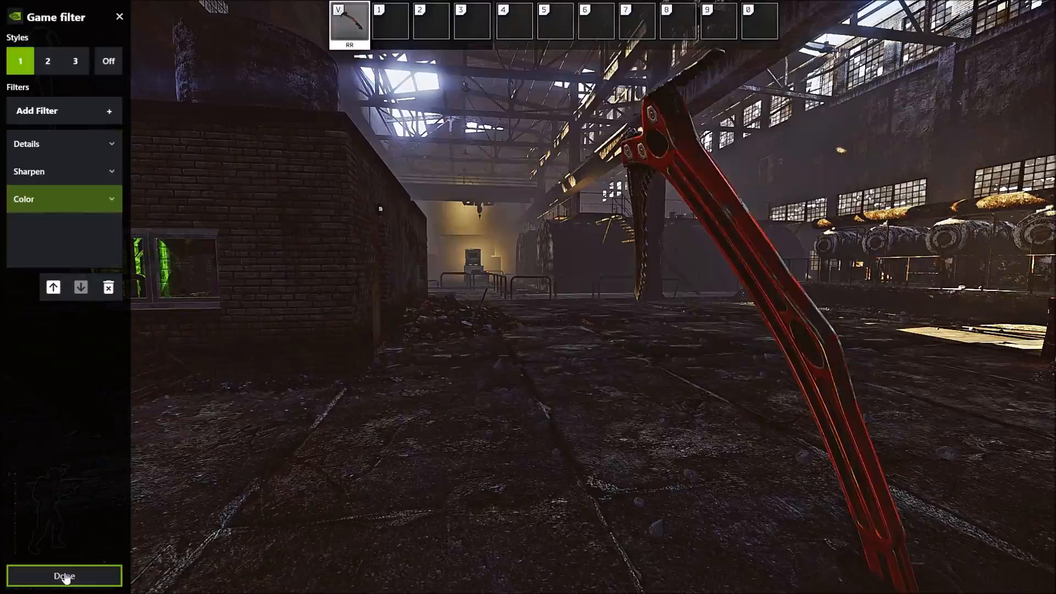
left_click(64, 575)
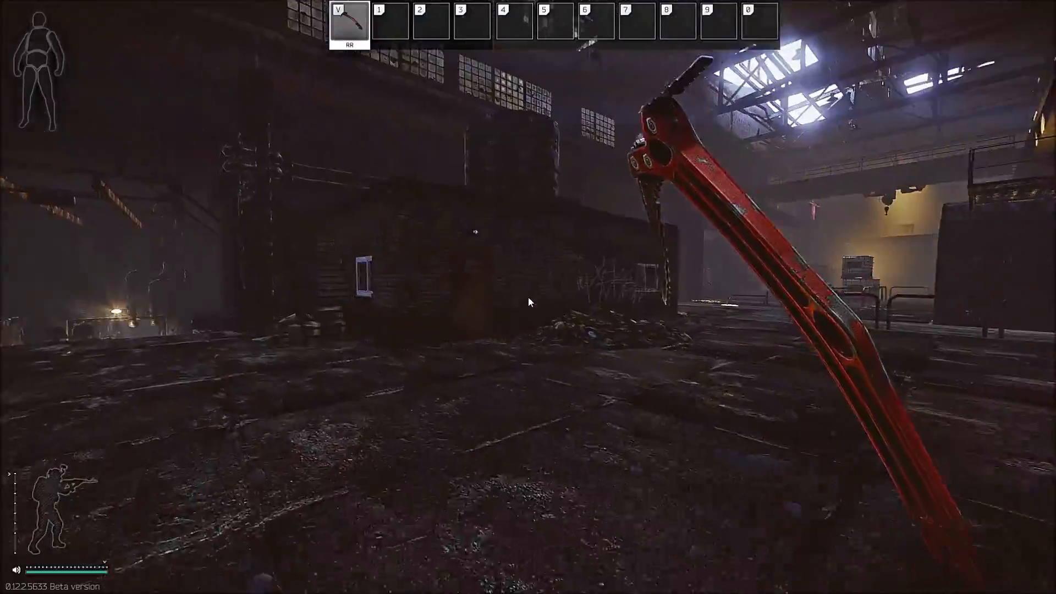
mouse_move(529, 302)
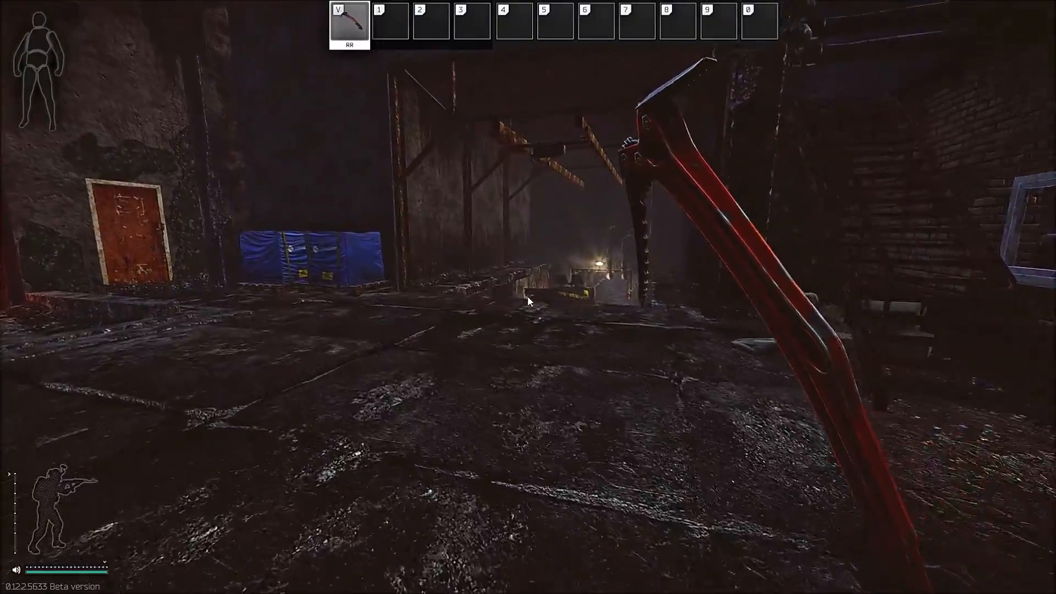
mouse_move(528, 301)
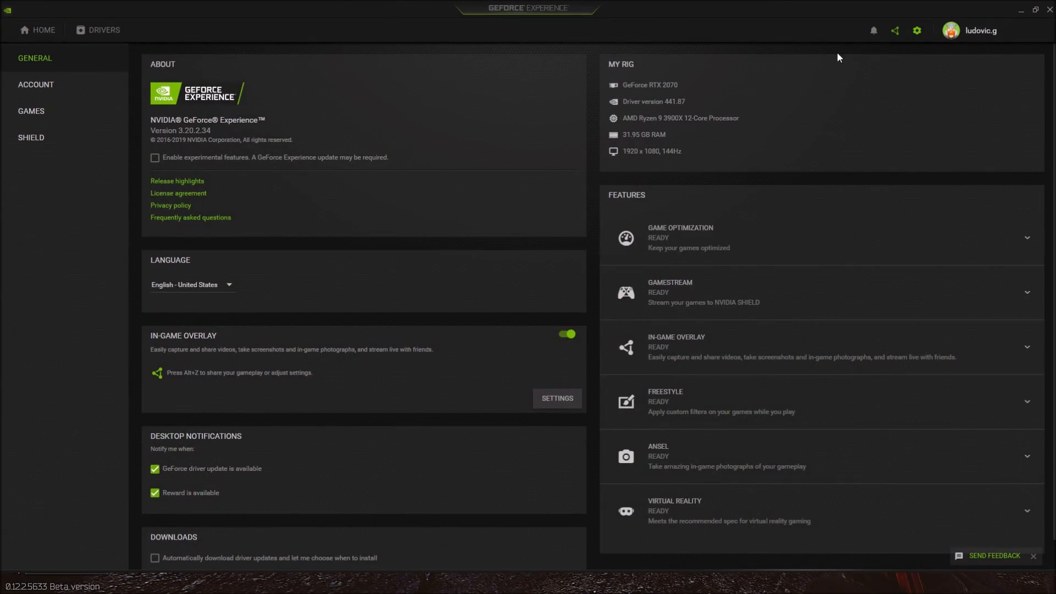
mouse_move(542, 189)
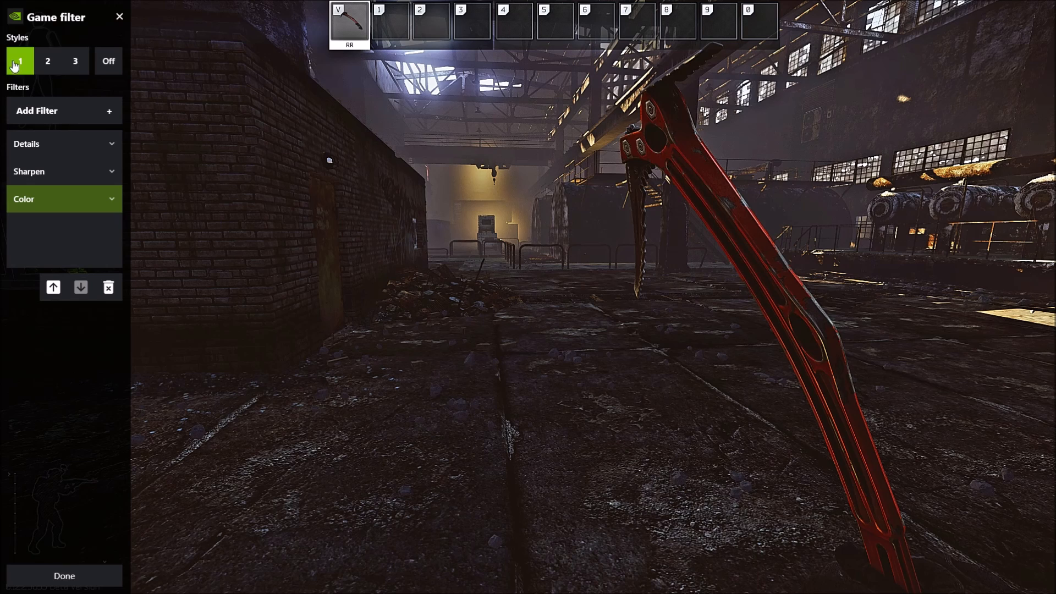
Step: View the empty Style 2 for comparison, then reselect Style 1
left_click(106, 60)
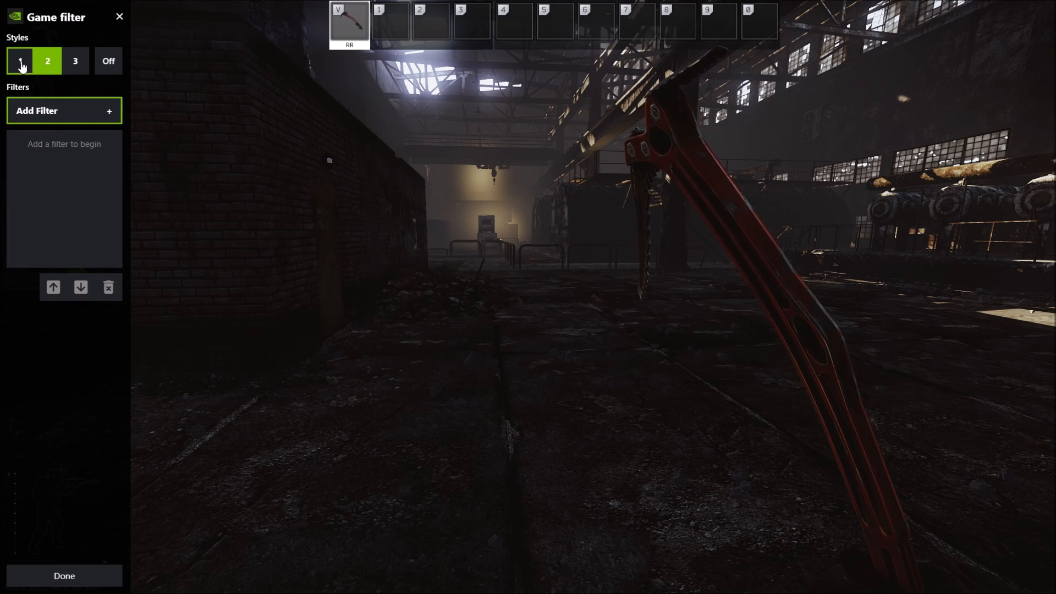
left_click(19, 61)
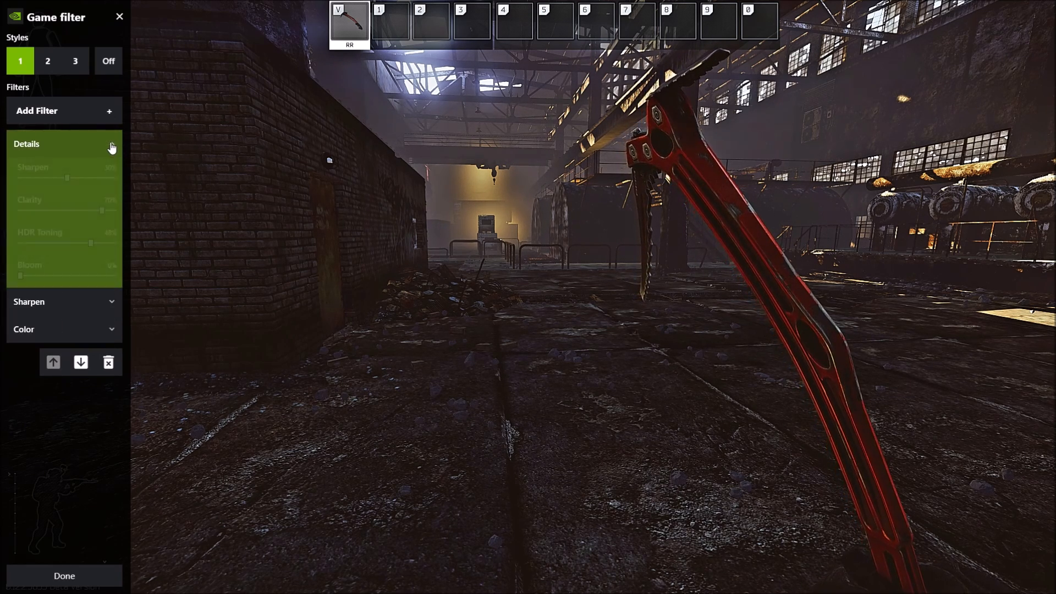
Step: Review Details at Sharpen 50%, Clarity 70%, HDR Toning 48%, Bloom 0%, then collapse it
left_click(110, 146)
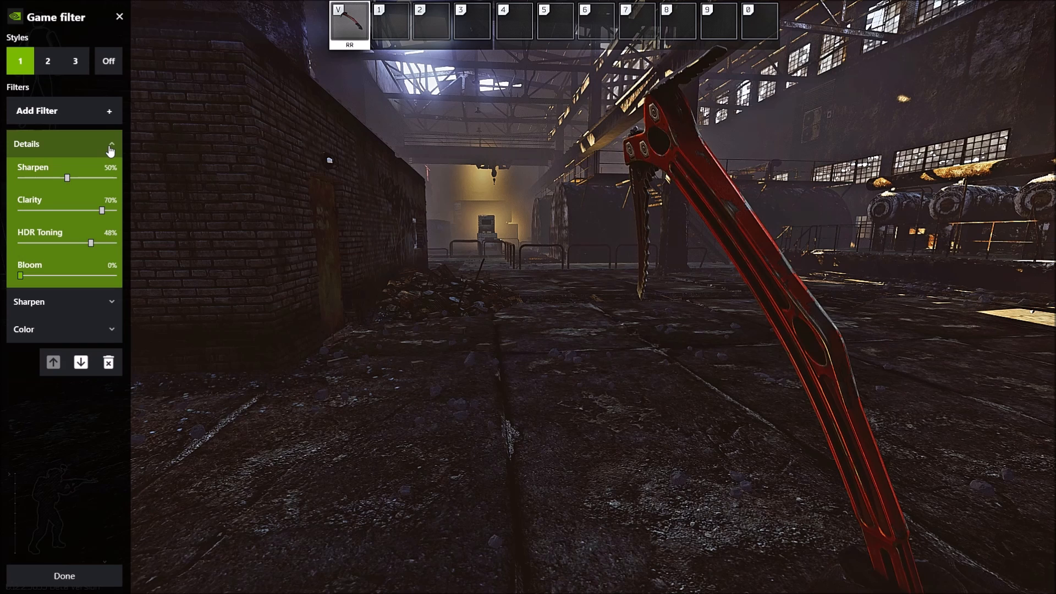
left_click(110, 147)
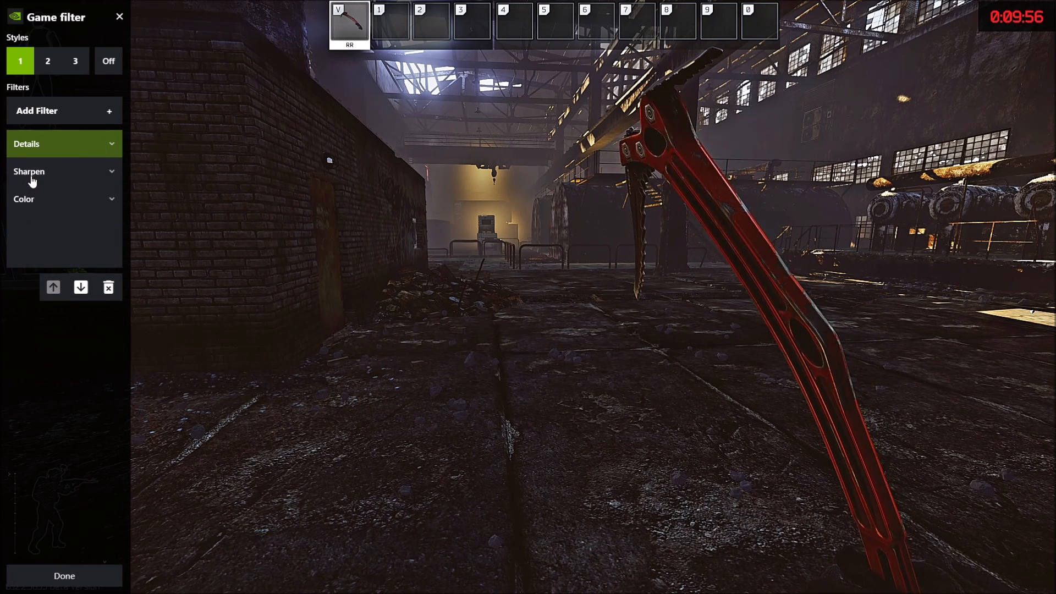
Step: In Sharpen, sweep Ignore Film Grain down to 0% and settle it at 73%, keeping Sharpen 50%
left_click(64, 172)
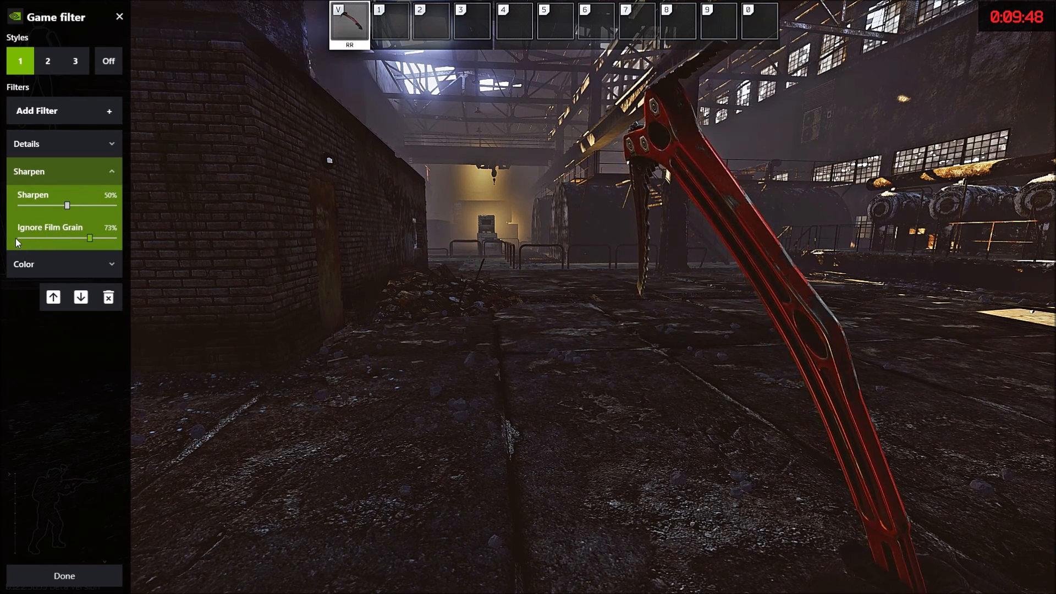
left_click_drag(90, 238, 19, 238)
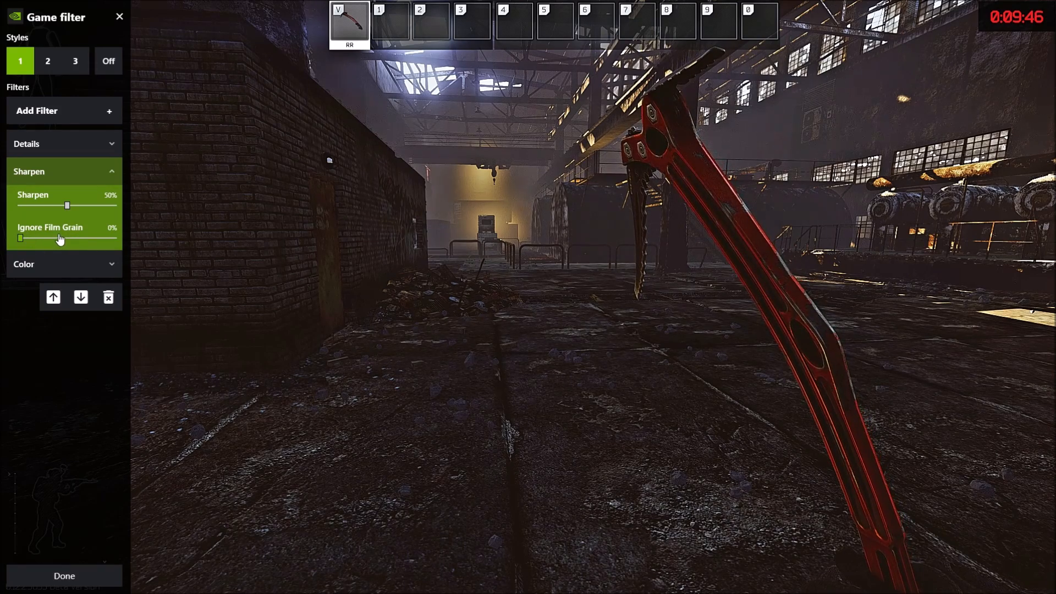
mouse_move(478, 242)
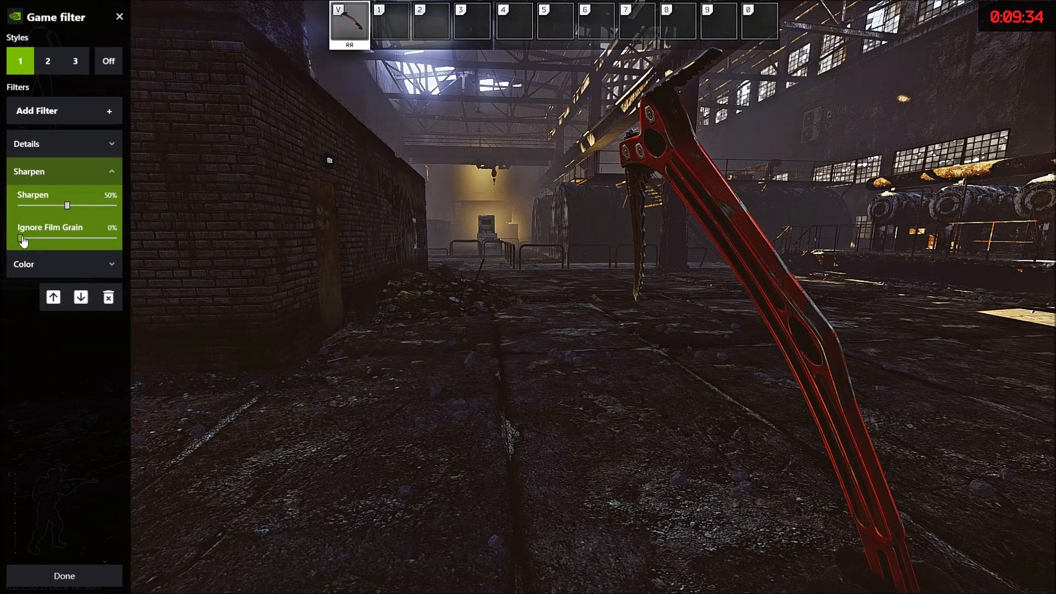
left_click_drag(20, 241, 86, 241)
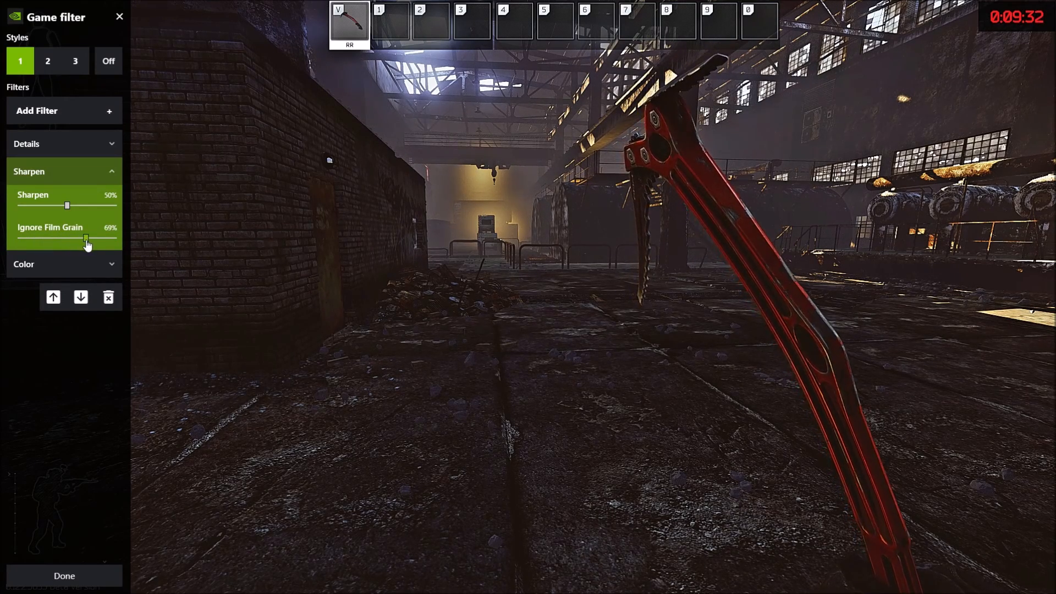
left_click_drag(86, 238, 89, 238)
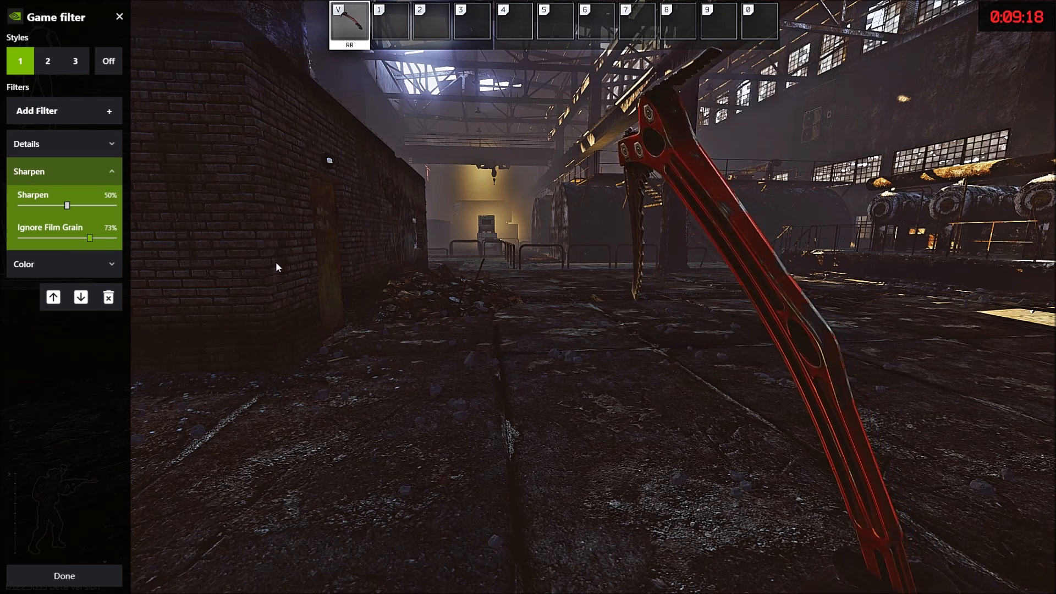
mouse_move(174, 272)
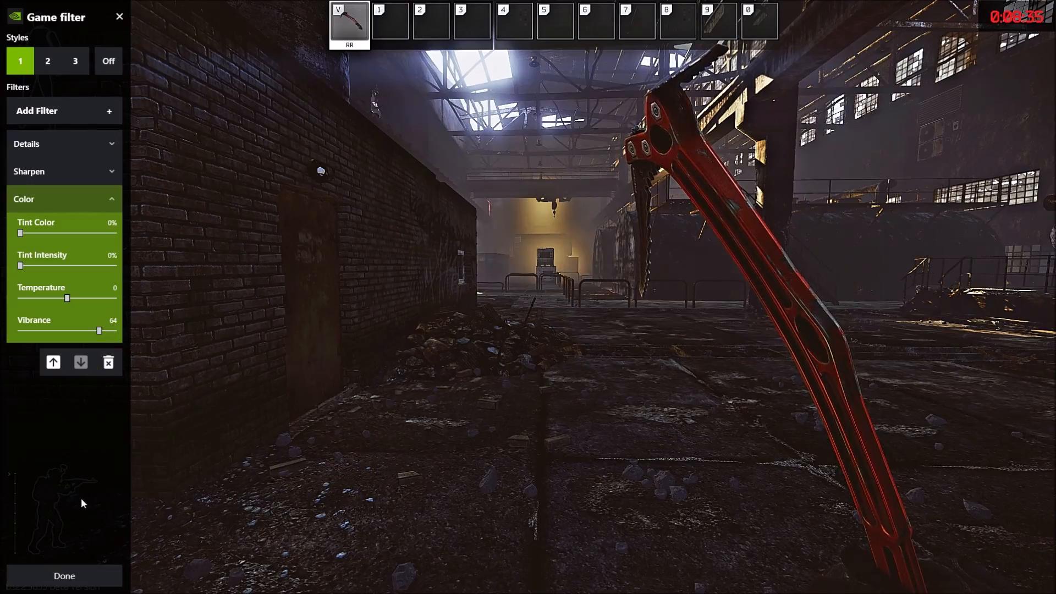
Step: After reviewing Color at Tint 0%, Temperature 0, Vibrance 64, close the panel with Done
left_click(63, 575)
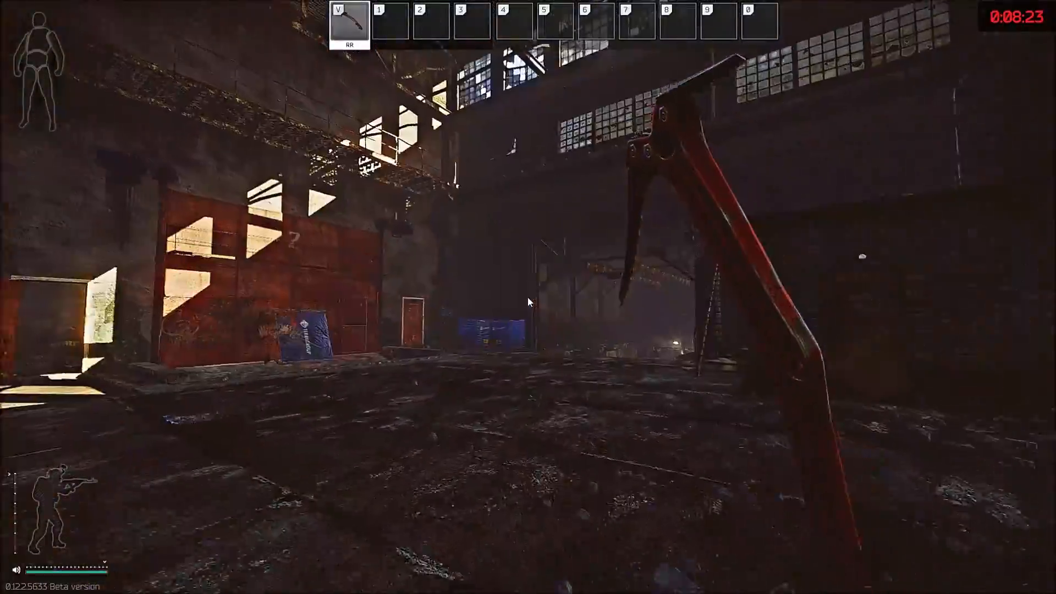
mouse_move(528, 301)
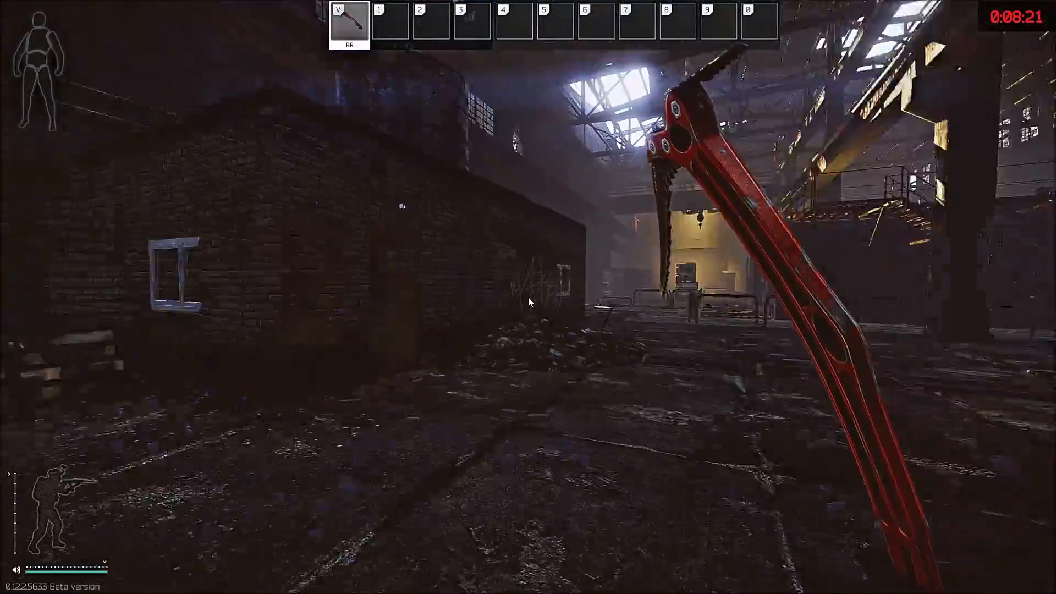